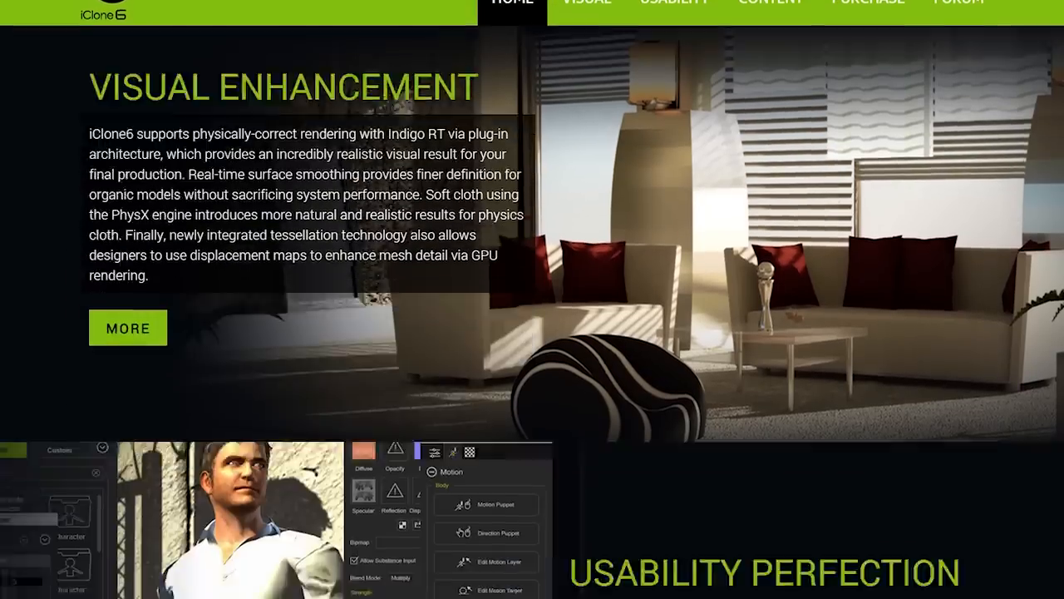
# Step: Scroll the features page to the Usability Perfection and Content Evolution sections
pyautogui.scroll(-3)
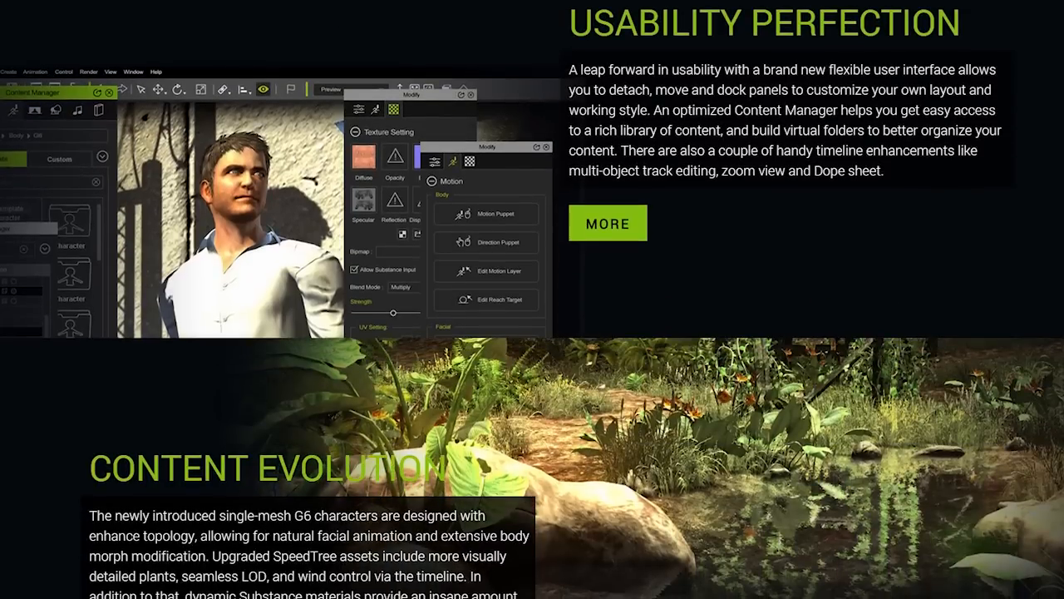
pyautogui.click(640, 10)
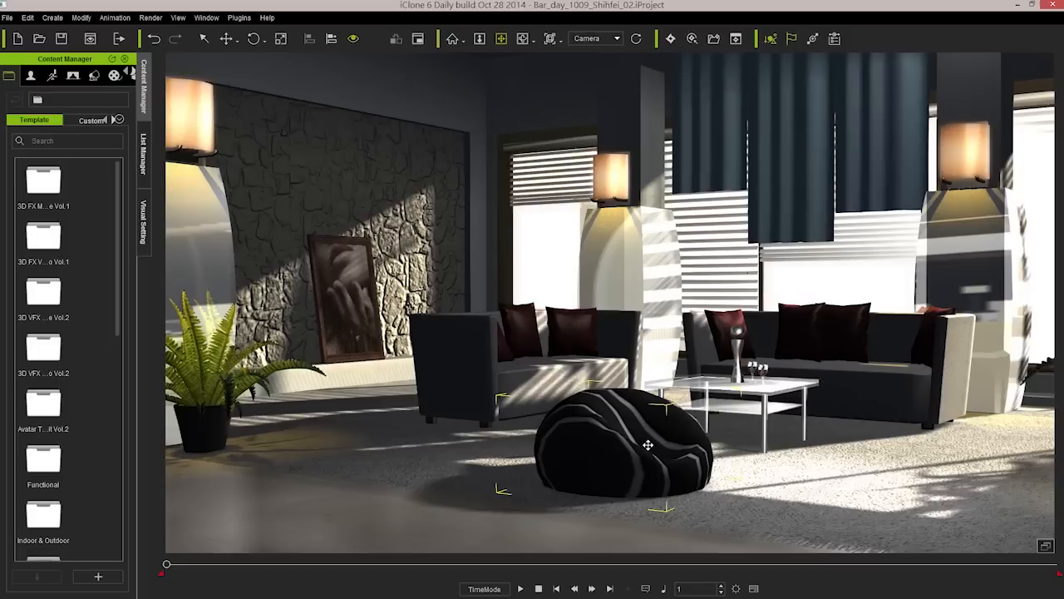
# Step: Orbit the living room viewport to view the white sofas and striped bean bag
pyautogui.moveTo(649, 445); pyautogui.dragTo(449, 449)
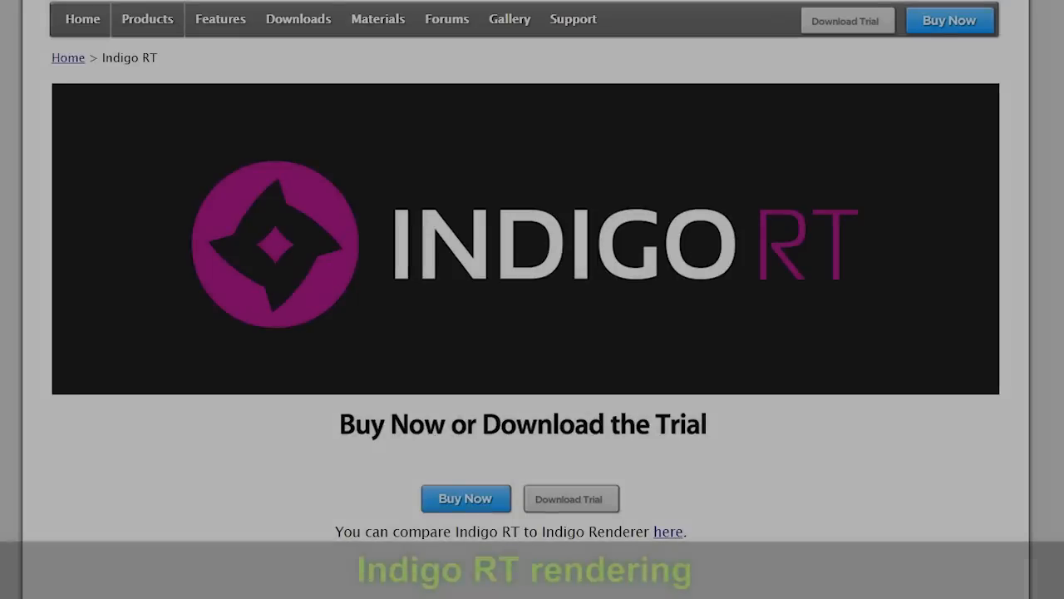
# Step: Scroll the Indigo RT product page down to the Realtime Scene Editing section
pyautogui.scroll(-3)
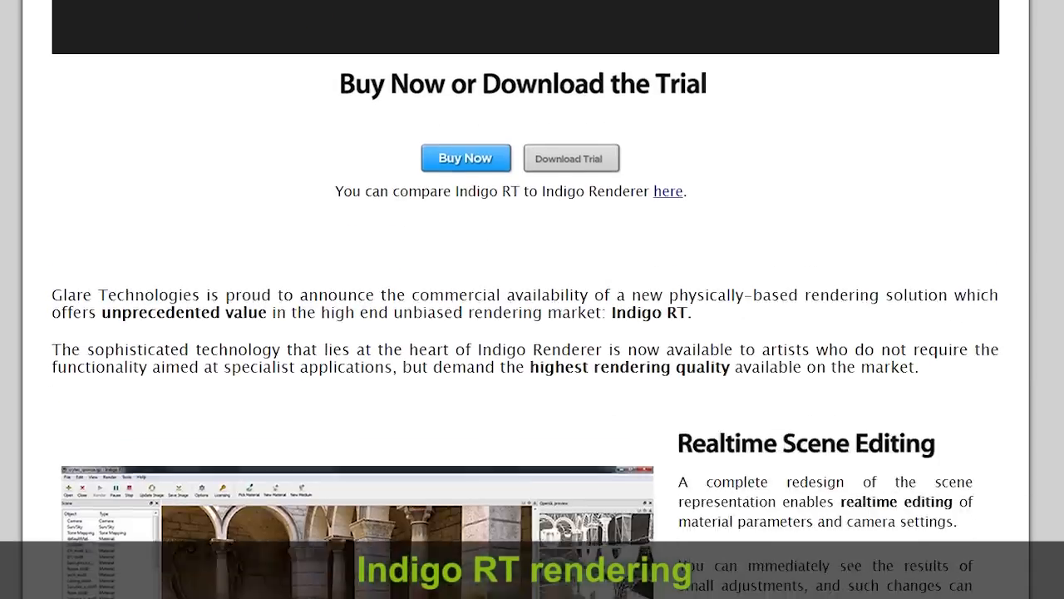
pyautogui.scroll(-3)
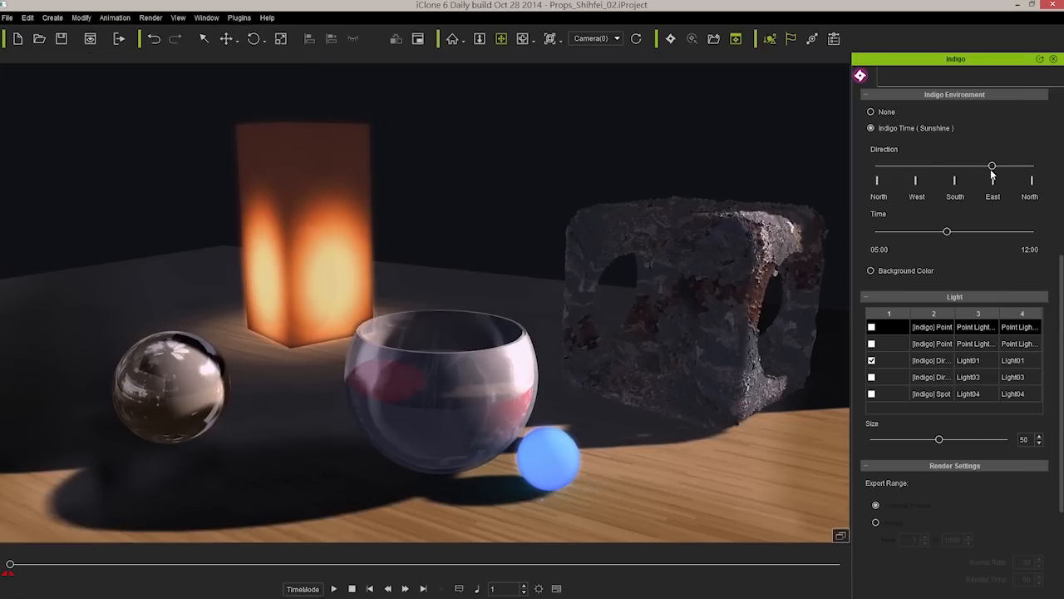
# Step: Move the Indigo sunshine time later and change the sun direction over the living room
pyautogui.moveTo(946, 229); pyautogui.dragTo(1011, 229)
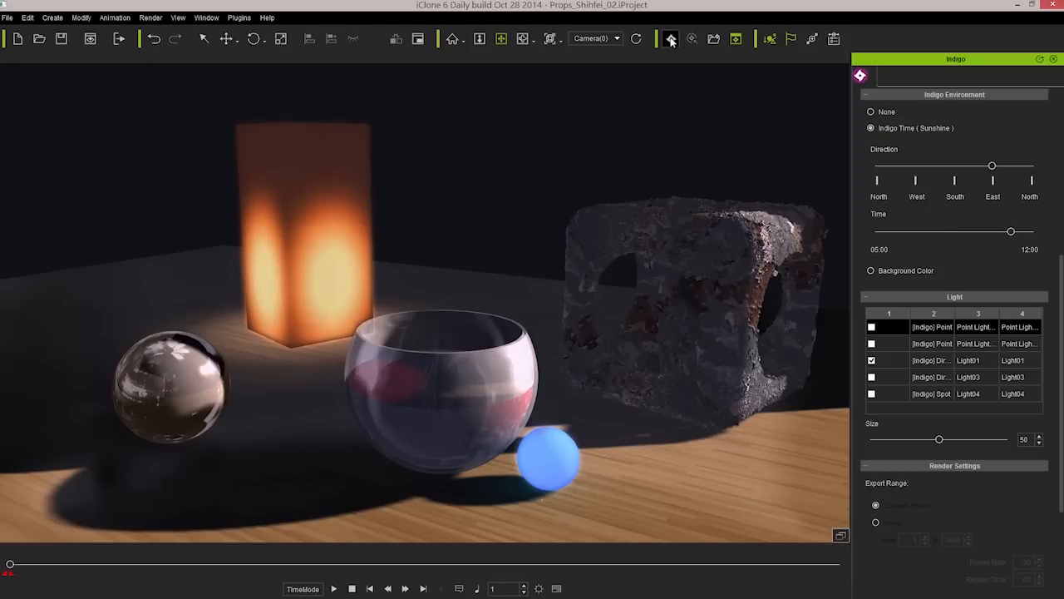
pyautogui.click(672, 38)
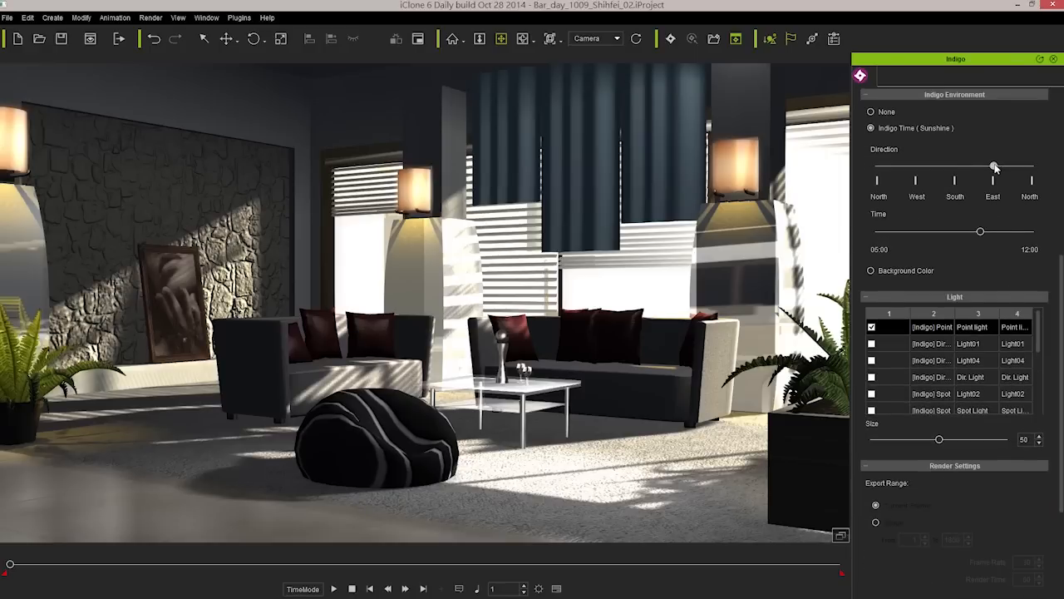
pyautogui.click(672, 40)
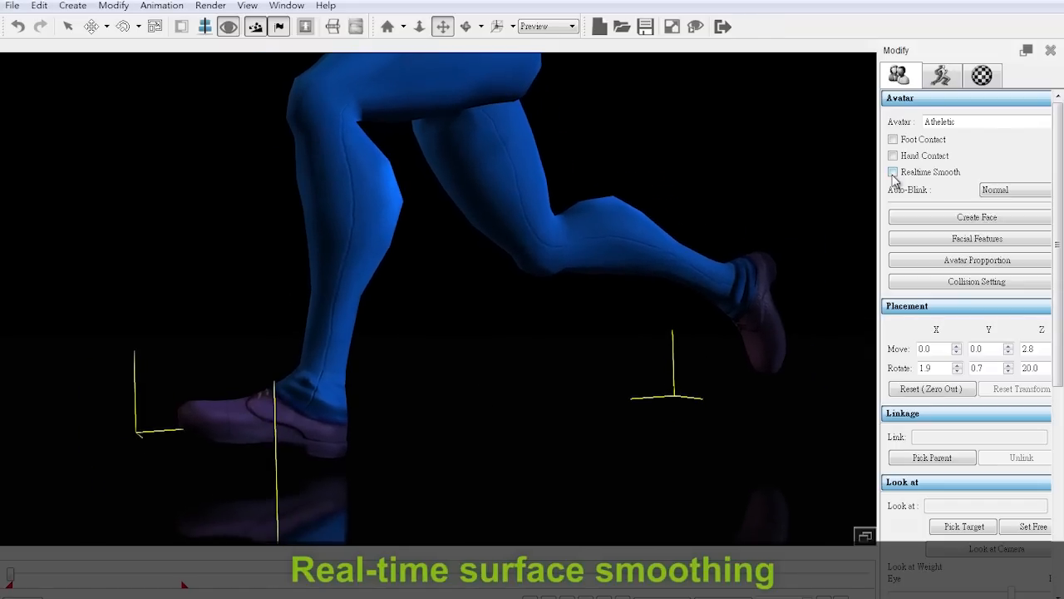
# Step: Toggle Realtime Smooth on the running legs and the cyclops, showing its low-poly wireframe
pyautogui.click(893, 171)
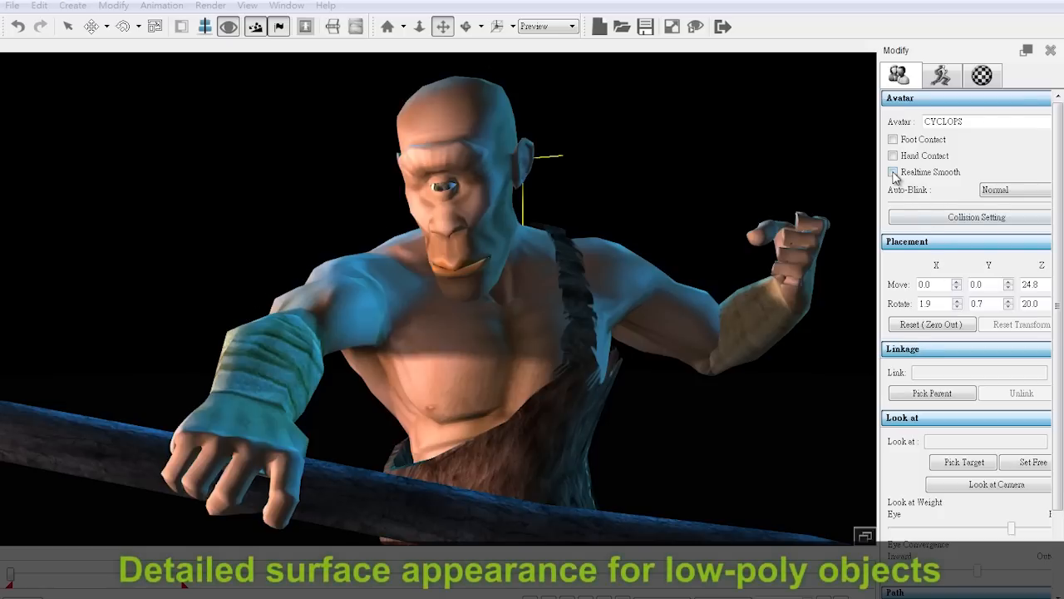
pyautogui.click(892, 172)
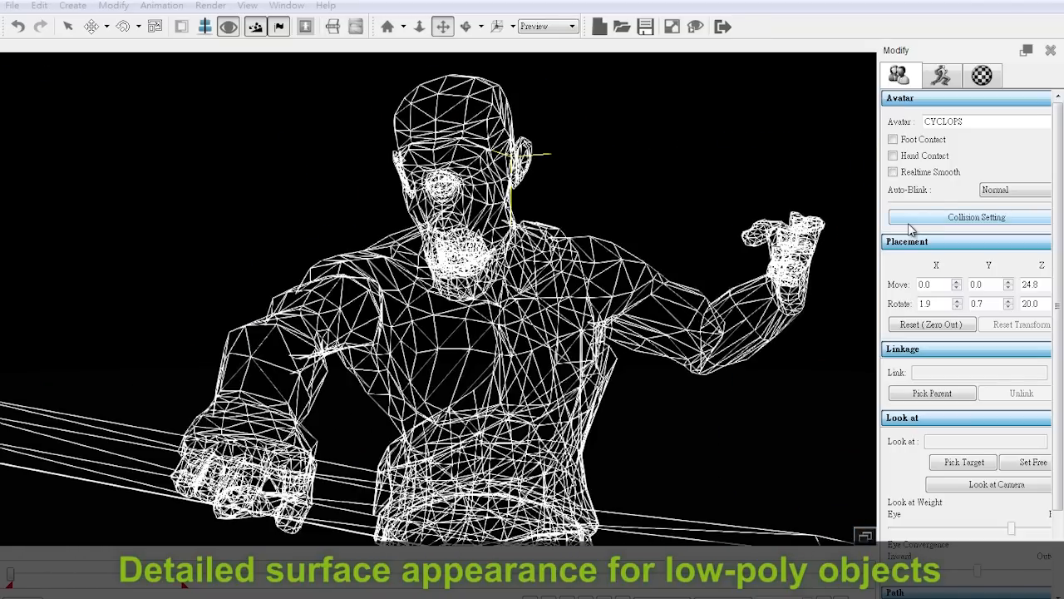
pyautogui.click(893, 171)
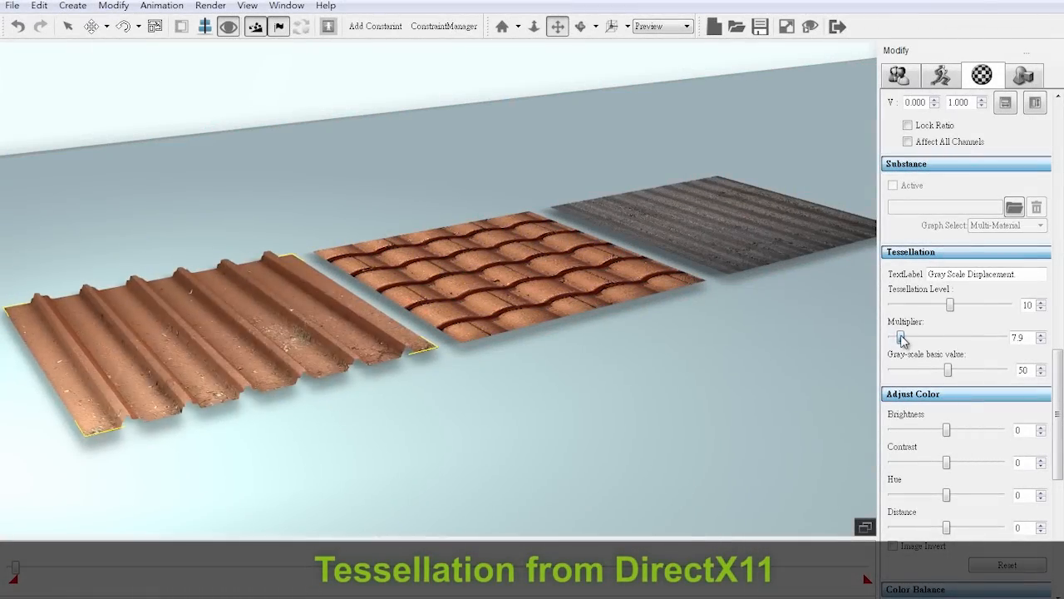
# Step: Raise the Tessellation Multiplier on the roof tiles, then select the stone pillar prop
pyautogui.moveTo(901, 336); pyautogui.dragTo(908, 336)
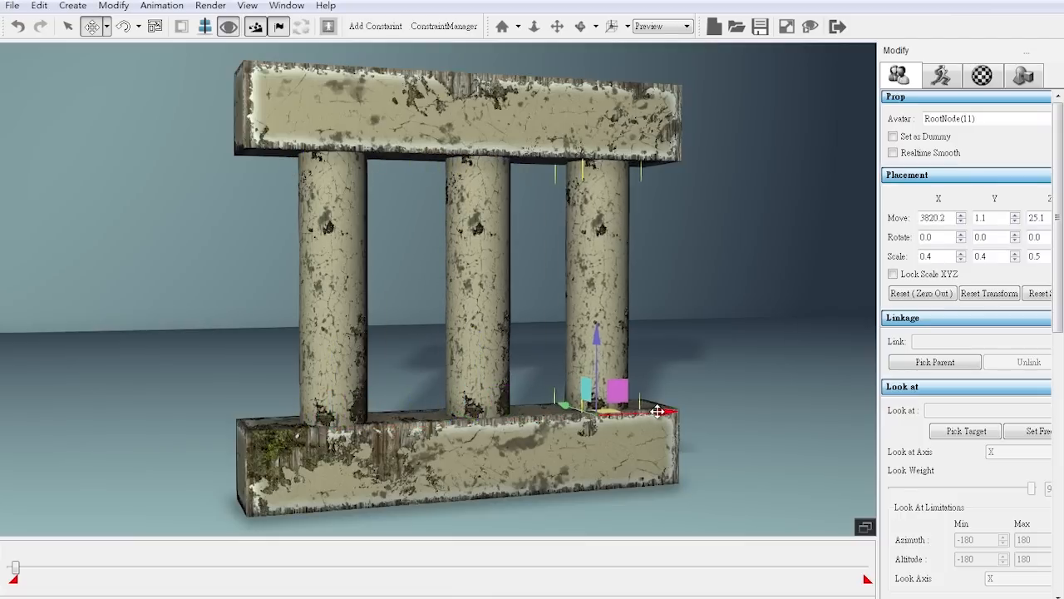
pyautogui.click(981, 76)
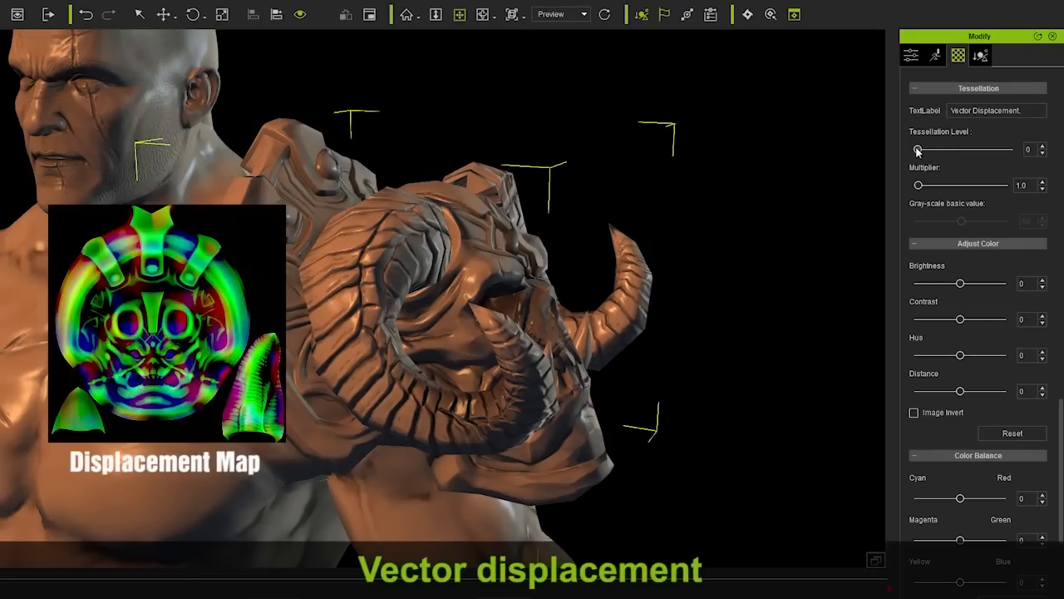
# Step: Vary the vector displacement Tessellation Level on the demon head and the armoured boots
pyautogui.moveTo(918, 150); pyautogui.dragTo(981, 150)
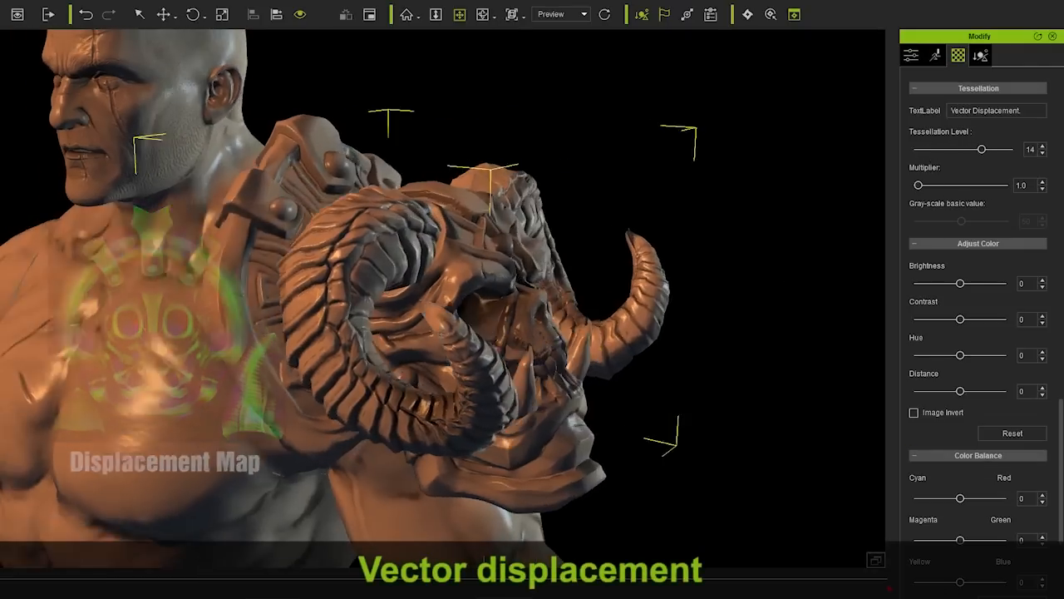
pyautogui.moveTo(981, 149); pyautogui.dragTo(944, 150)
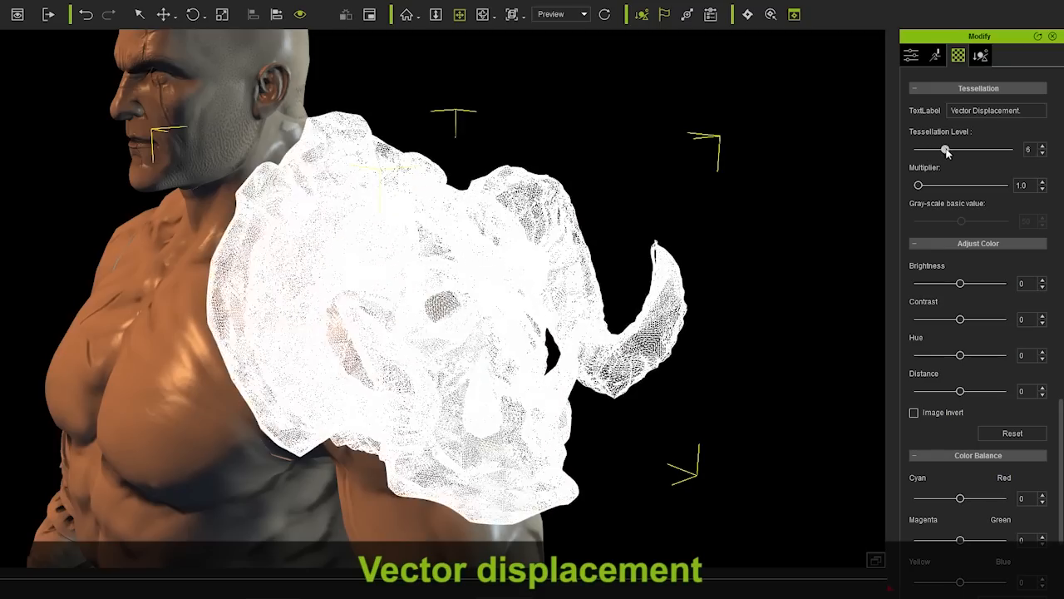
pyautogui.moveTo(945, 150); pyautogui.dragTo(917, 185)
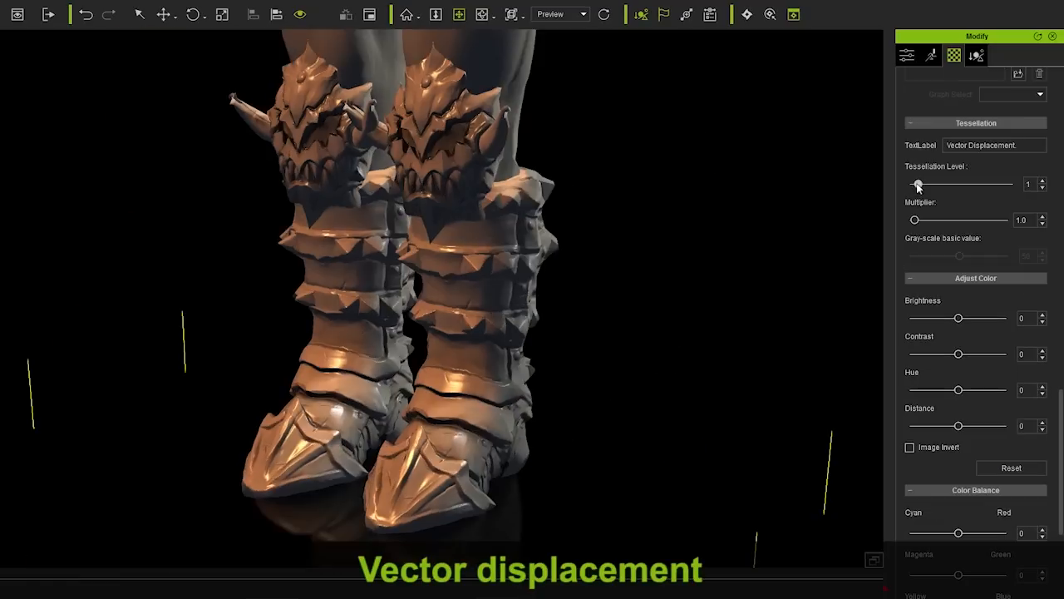
pyautogui.moveTo(918, 183); pyautogui.dragTo(991, 183)
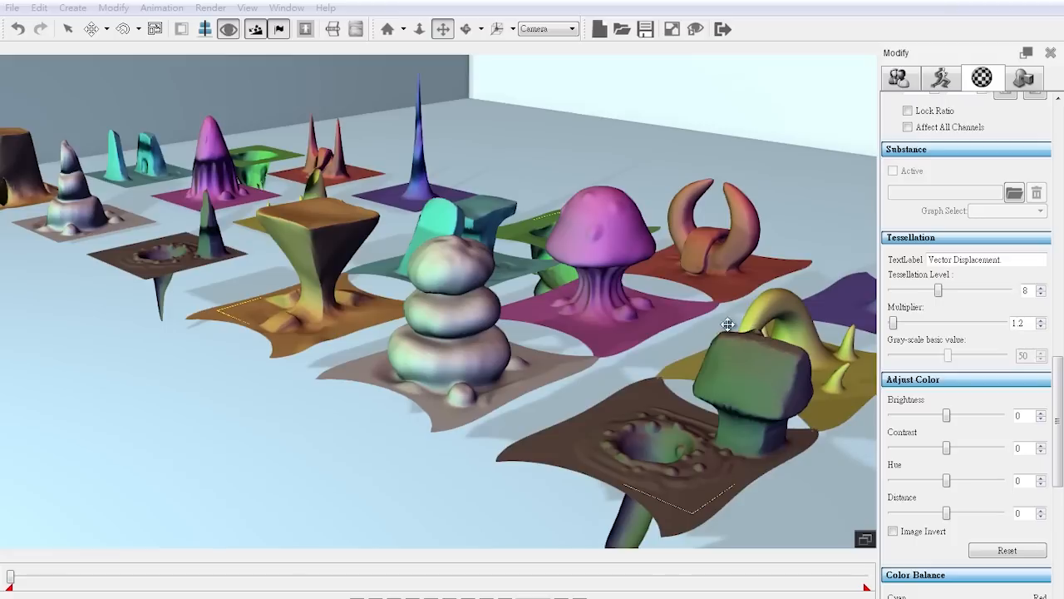
pyautogui.moveTo(27, 222)
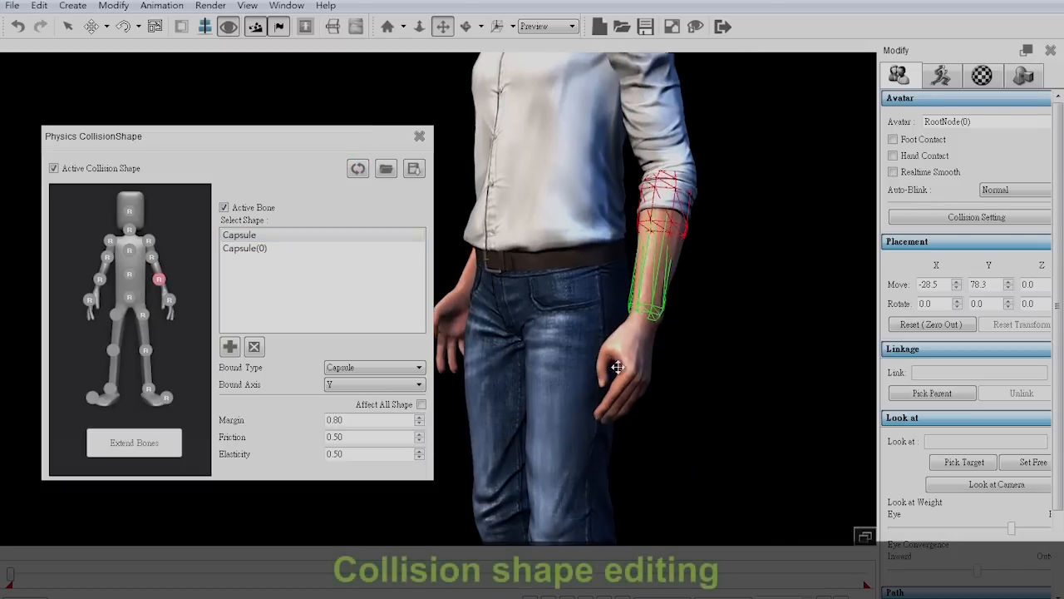
# Step: Add capsule collision shapes to the character's arm bone
pyautogui.click(229, 347)
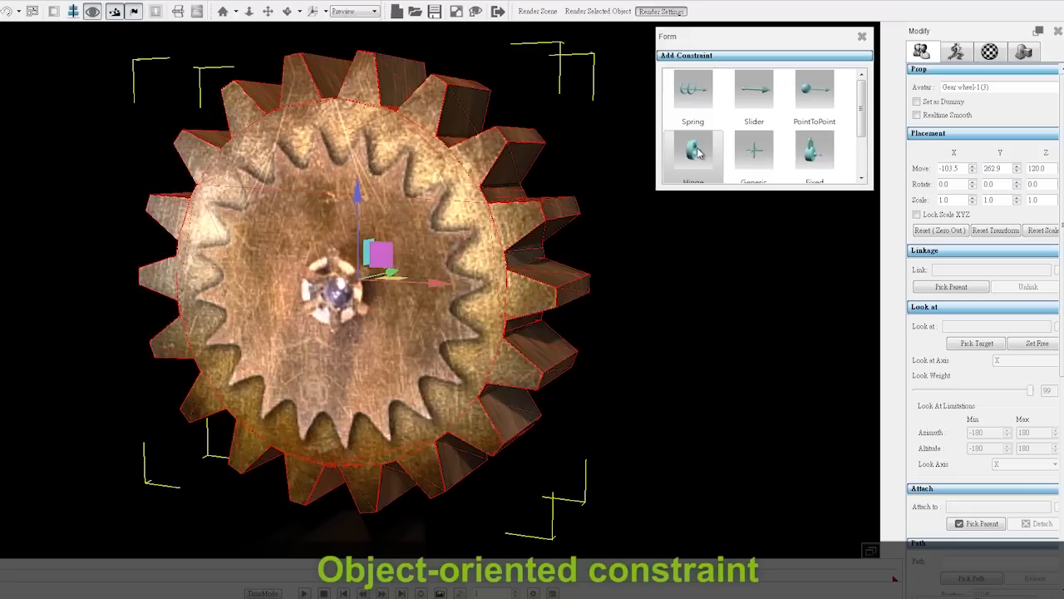
# Step: Apply a constraint to the large gear and play the clockwork bird scene
pyautogui.click(692, 153)
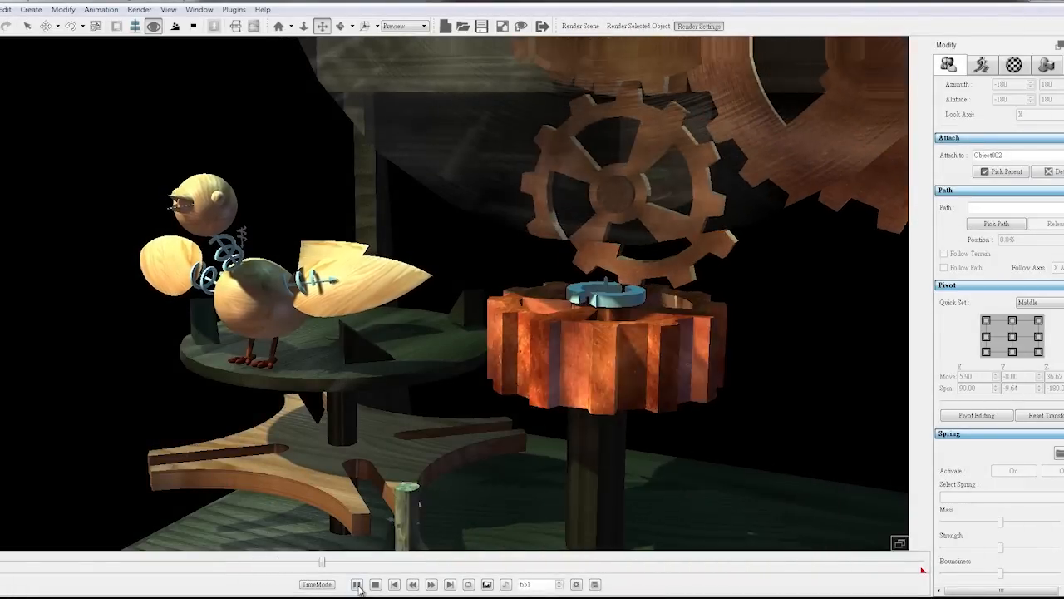
pyautogui.click(356, 584)
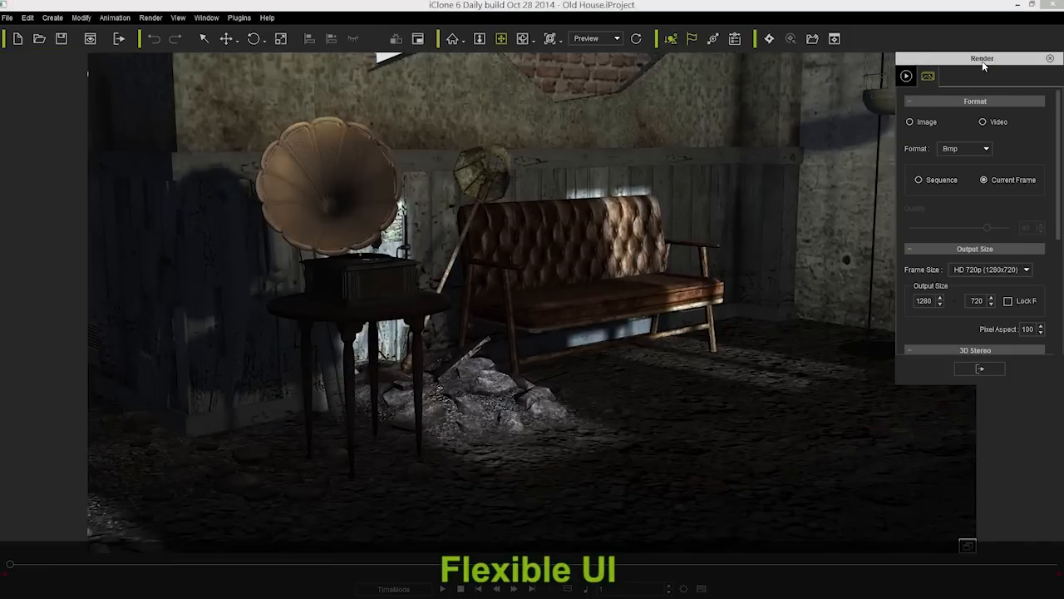
# Step: Float the Render settings panel over the Old House viewport
pyautogui.write('but')
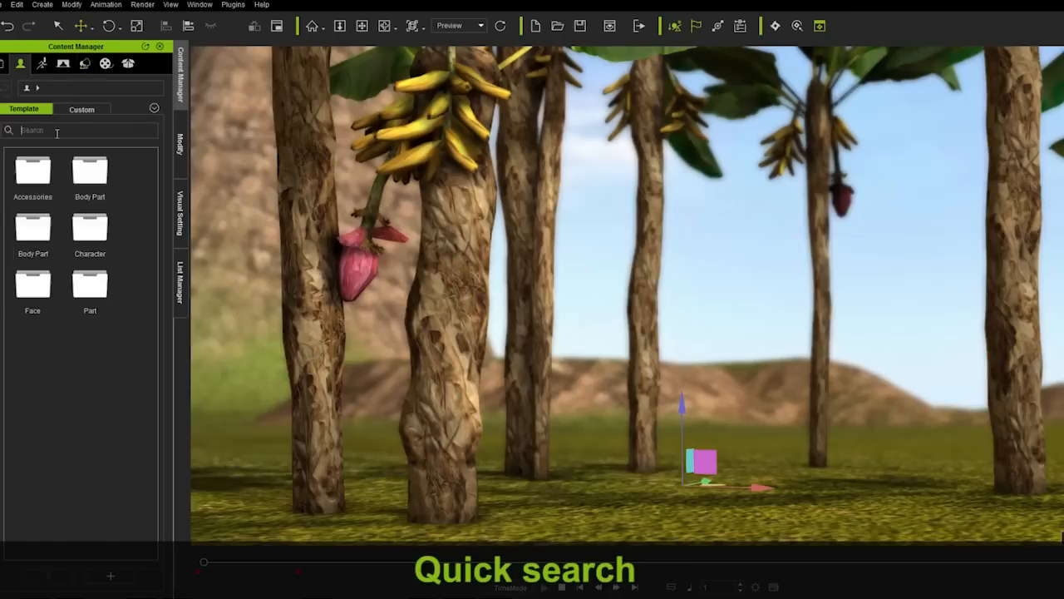
# Step: Quick-search the Content Manager for the chimpanzee and add it to the banana grove
pyautogui.write('chim')
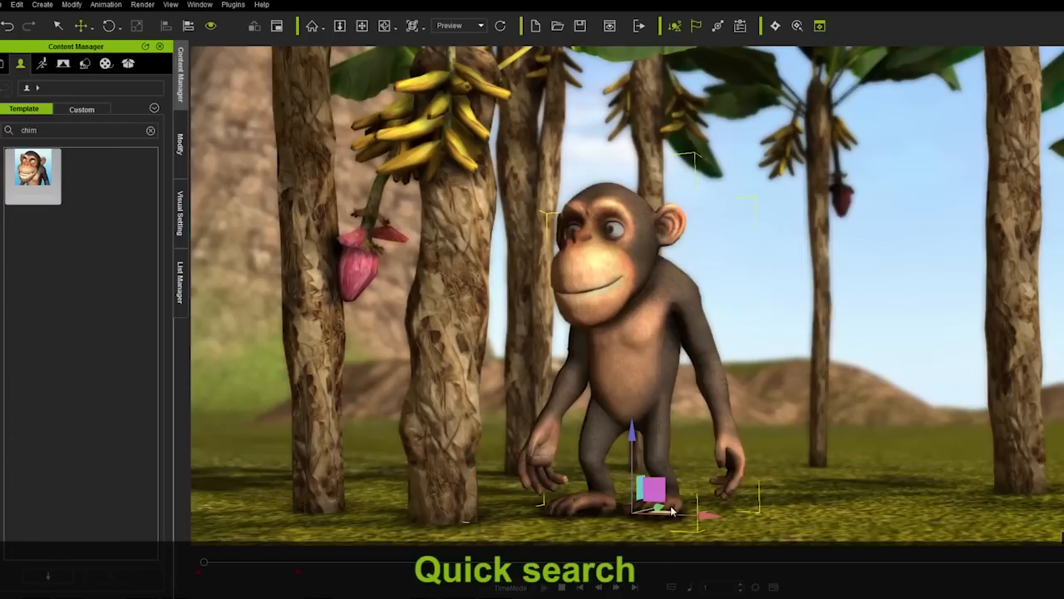
pyautogui.write('jum')
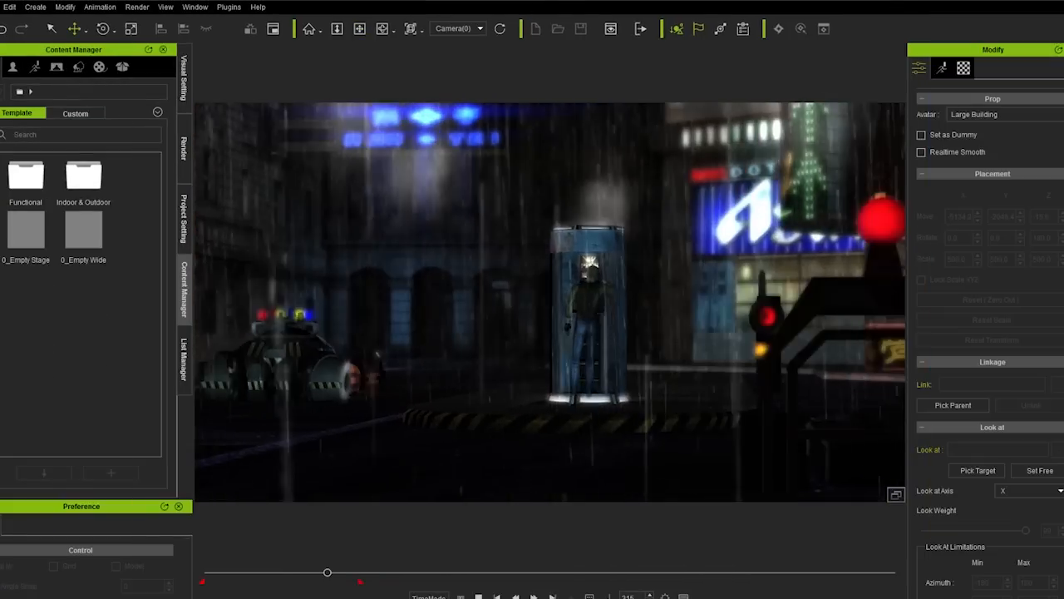
# Step: Show the dope sheet keys for the Police Spinner and character motion, then zoom the timeline range
pyautogui.click(823, 29)
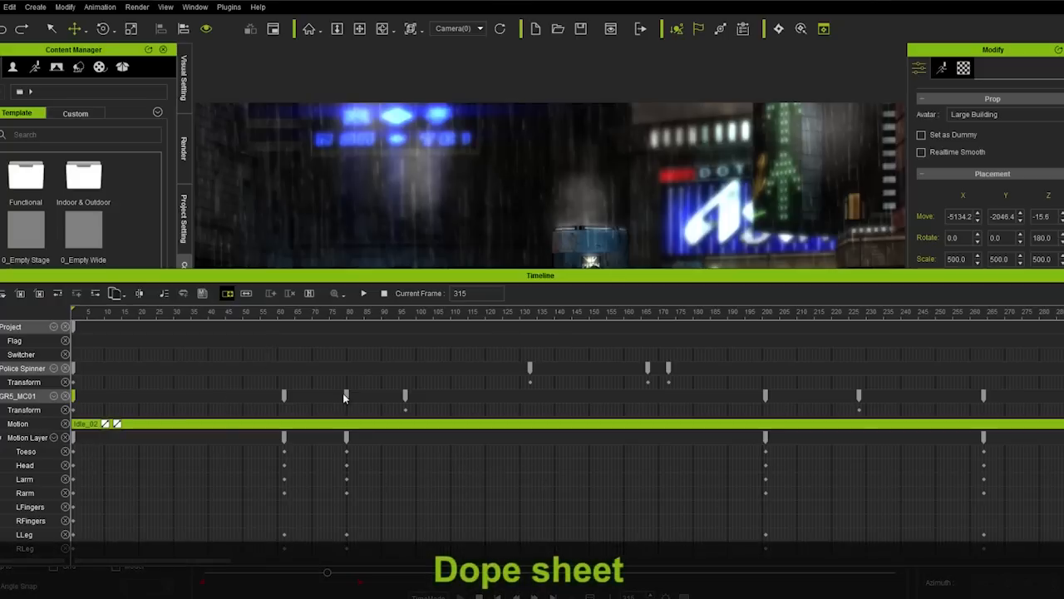
pyautogui.click(346, 396)
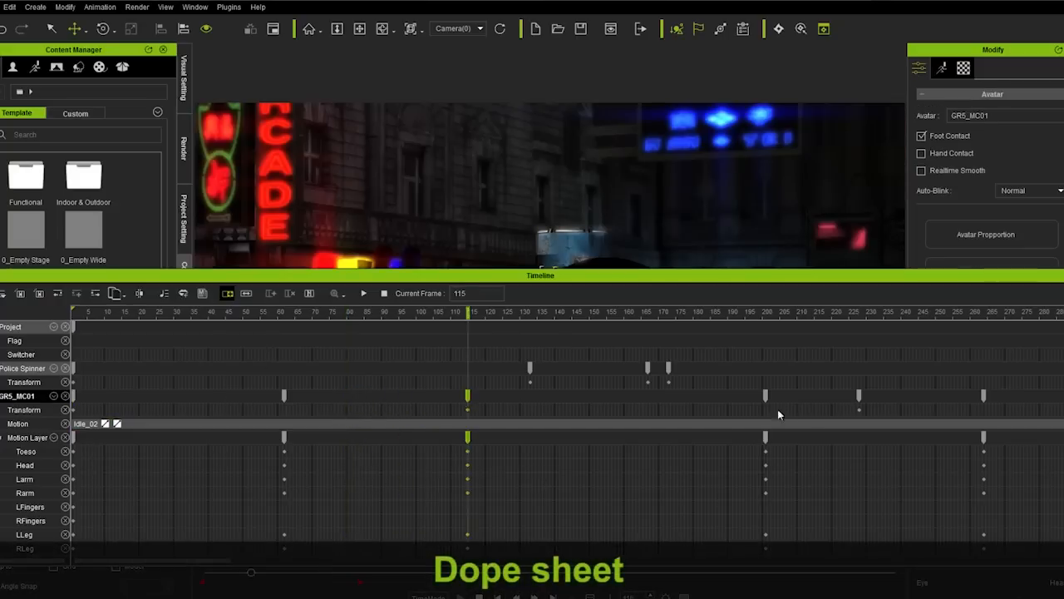
pyautogui.click(23, 367)
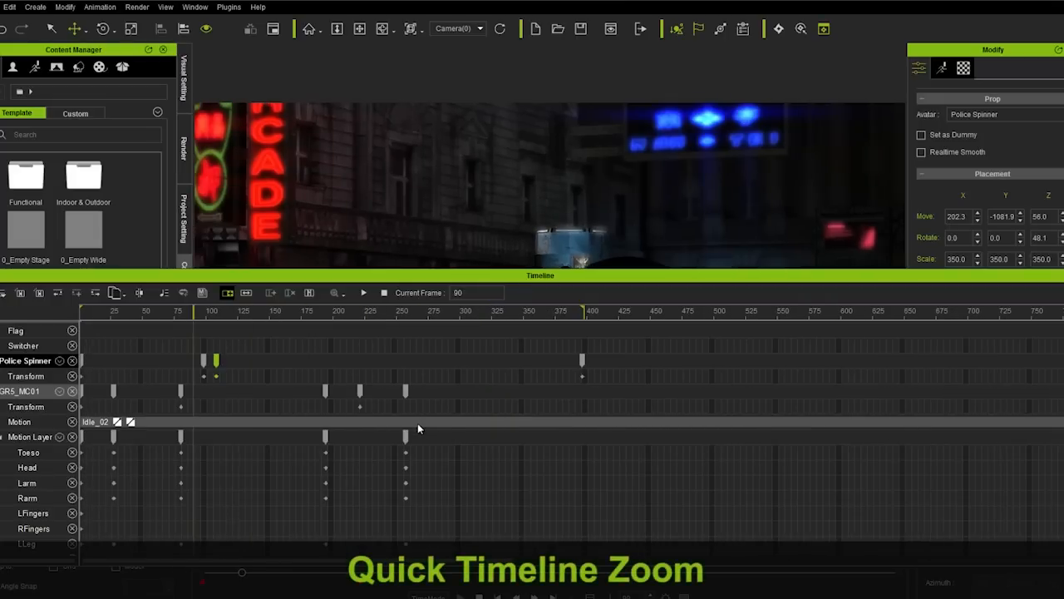
pyautogui.click(582, 311)
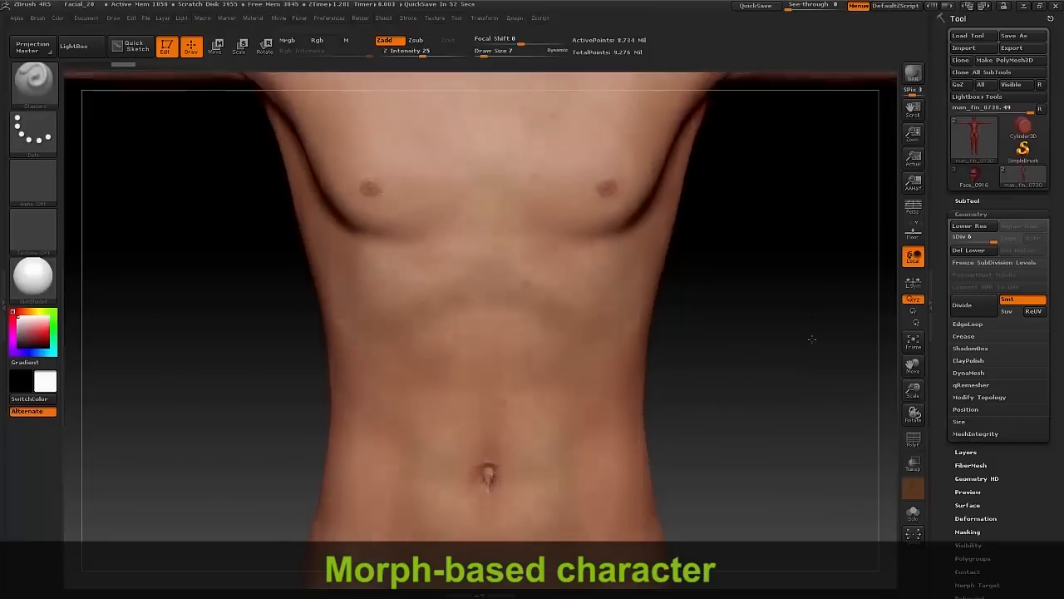
# Step: Sculpt the smooth male torso as a morph target for the character
pyautogui.click(913, 365)
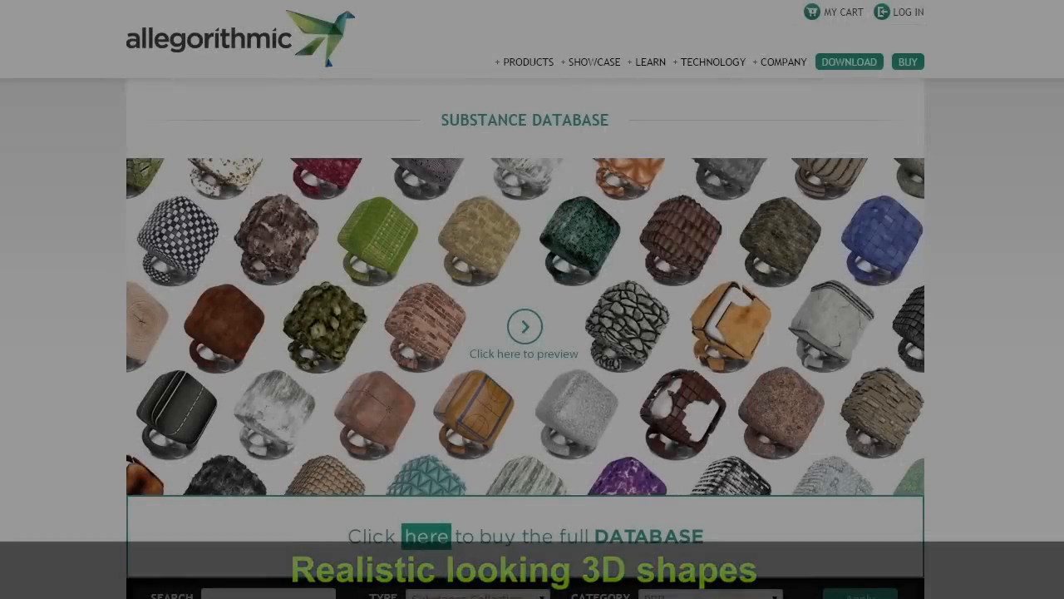
# Step: Browse the stones Substance material settings such as Stones Depth and Water Level
pyautogui.scroll(-3)
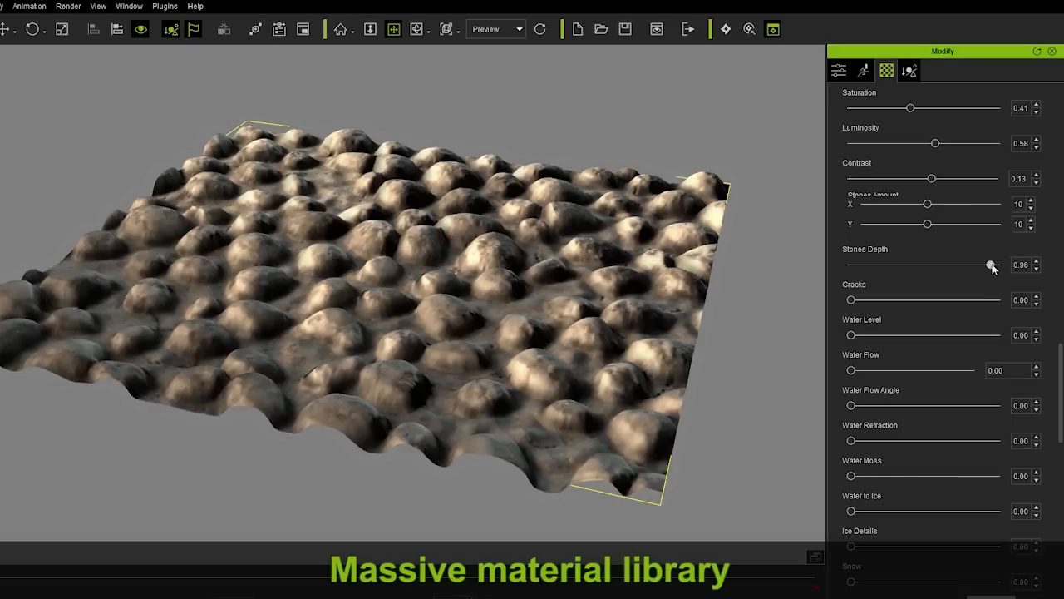
# Step: Set Road_01 Lines_Shape to 1.00 for solid stripes and raise Angle and Luminosity for paler asphalt
pyautogui.moveTo(991, 264); pyautogui.dragTo(995, 264)
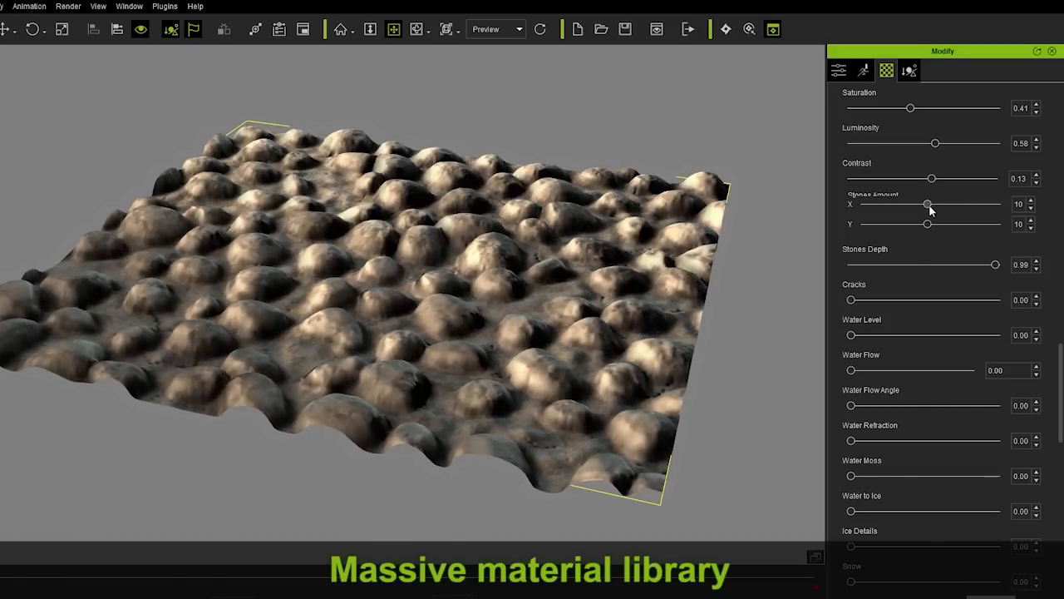
pyautogui.moveTo(928, 202); pyautogui.dragTo(919, 203)
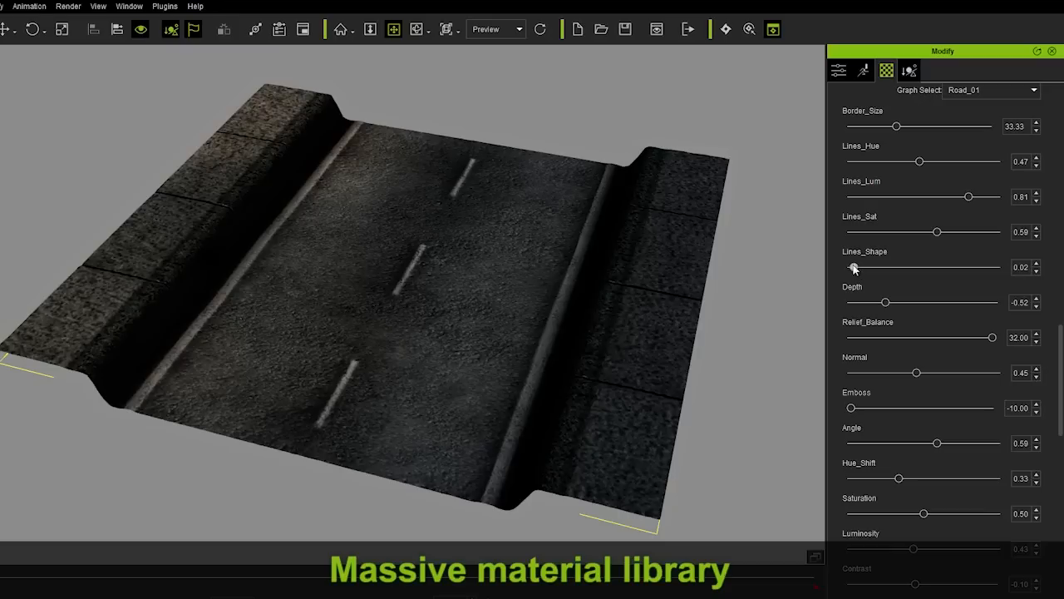
pyautogui.moveTo(853, 266); pyautogui.dragTo(992, 266)
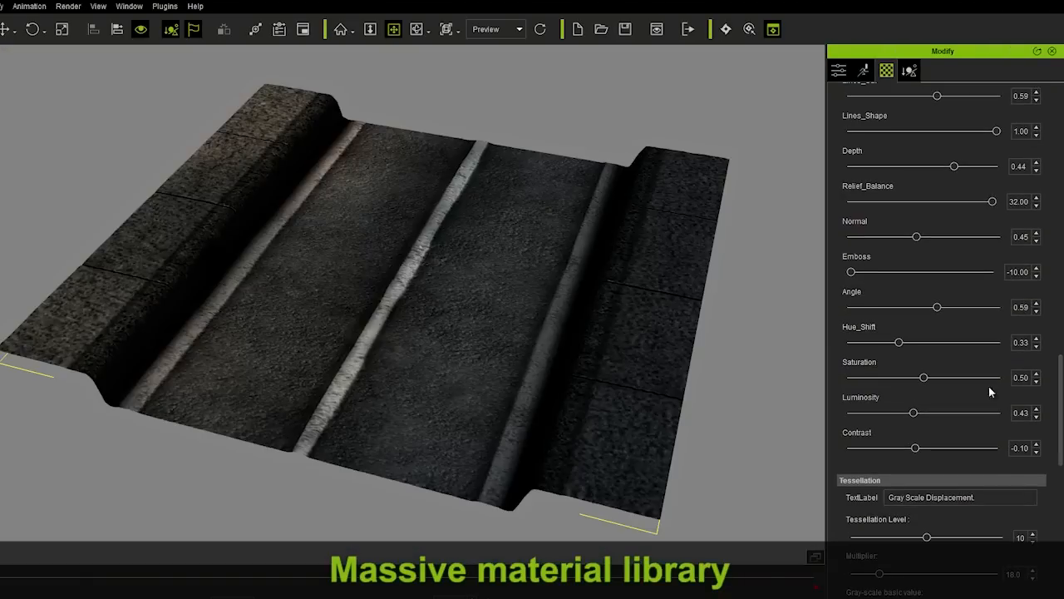
pyautogui.moveTo(938, 306); pyautogui.dragTo(977, 306)
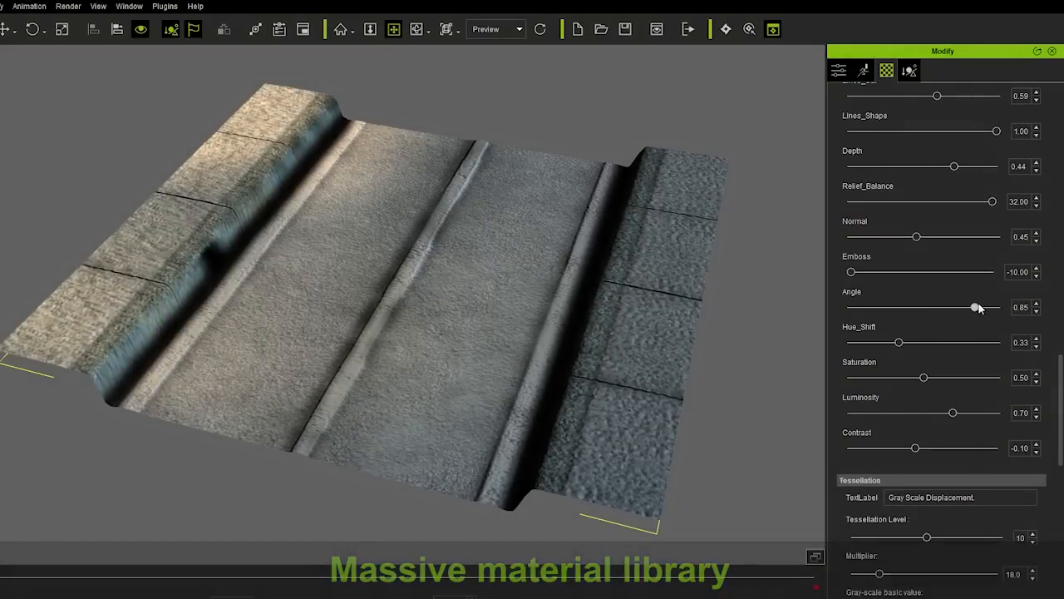